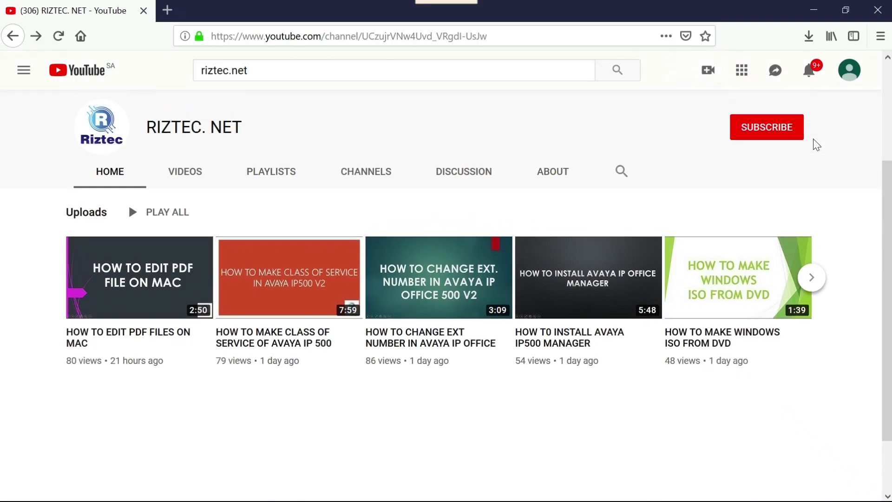
pyautogui.moveTo(657, 461)
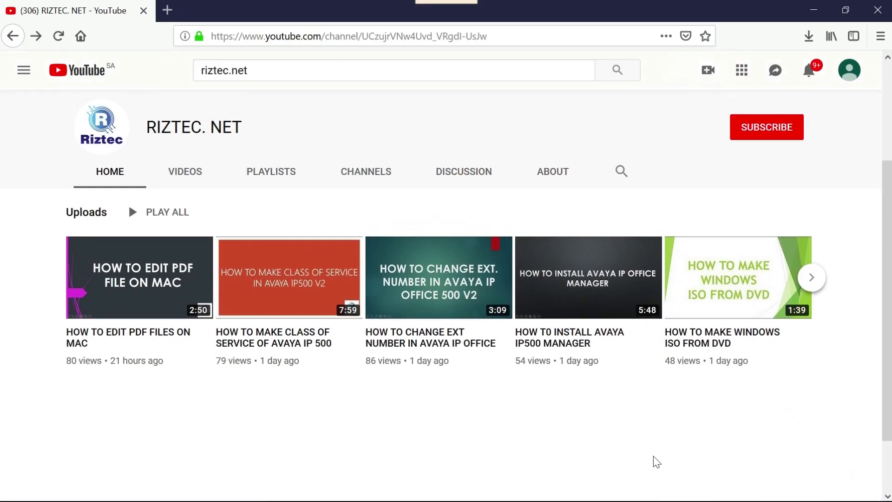
pyautogui.moveTo(767, 127)
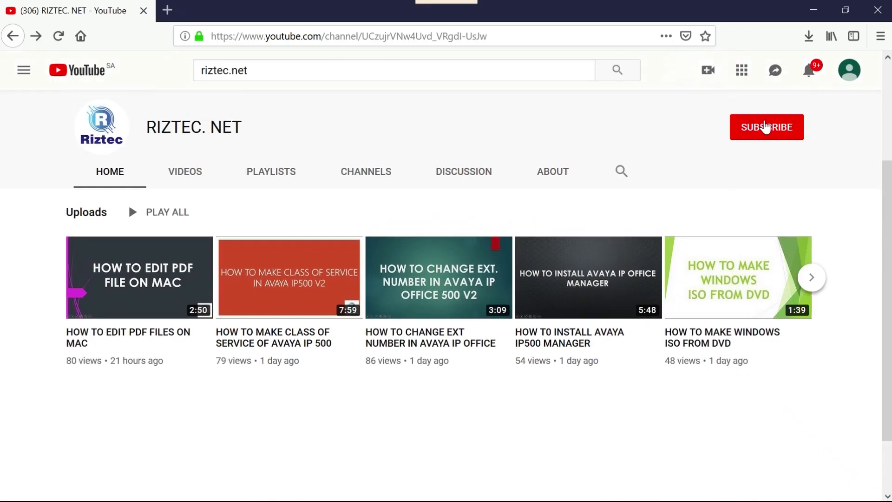
# Create a new blank short code from the Short Code list's right-click menu
pyautogui.click(766, 127)
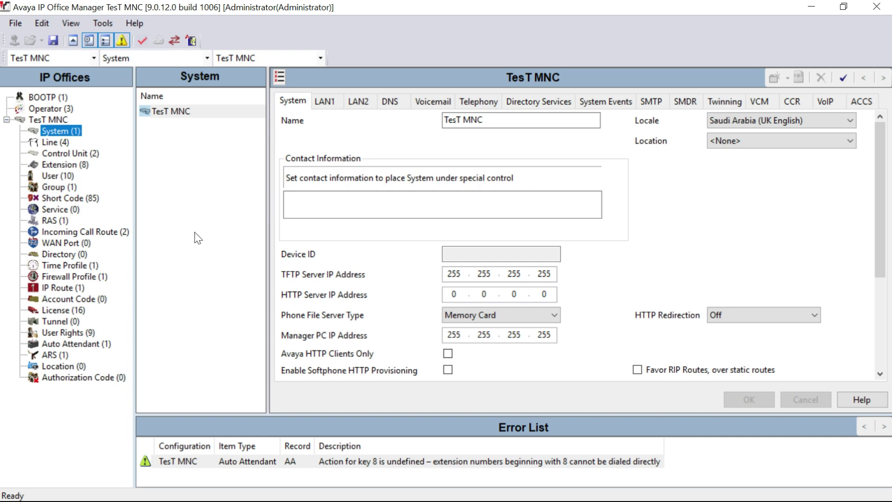
pyautogui.moveTo(83, 201)
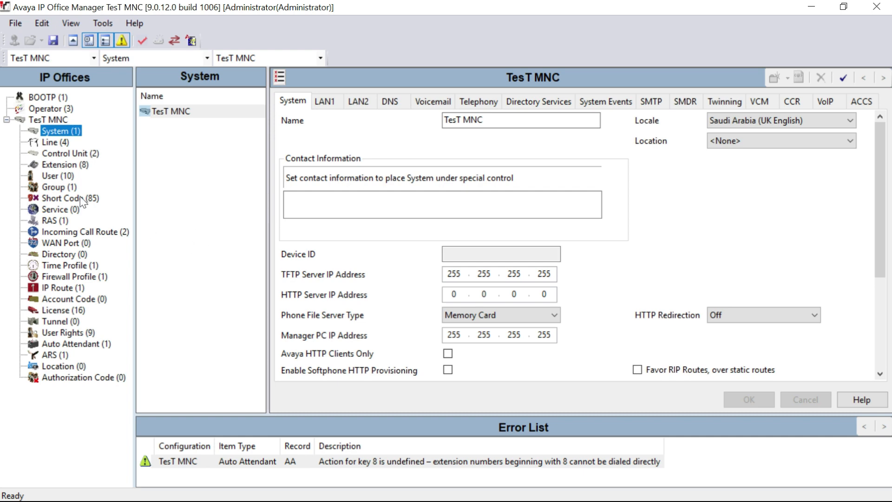
pyautogui.moveTo(89, 204)
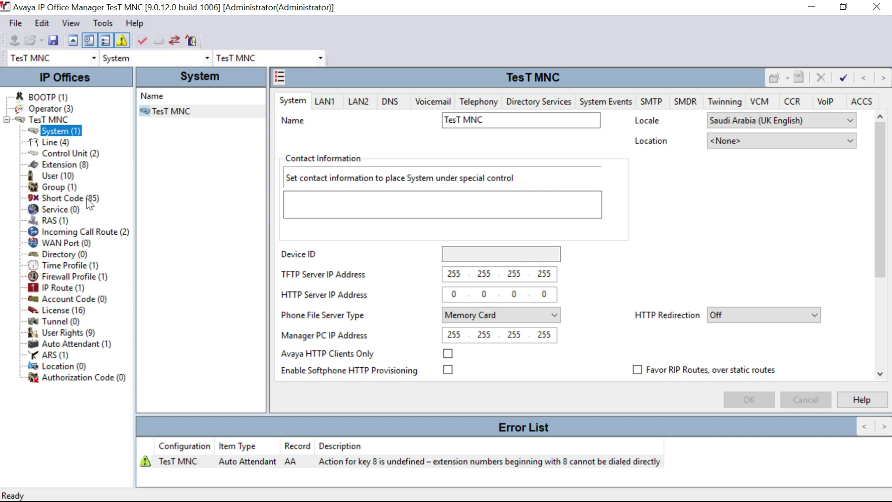
pyautogui.click(70, 198)
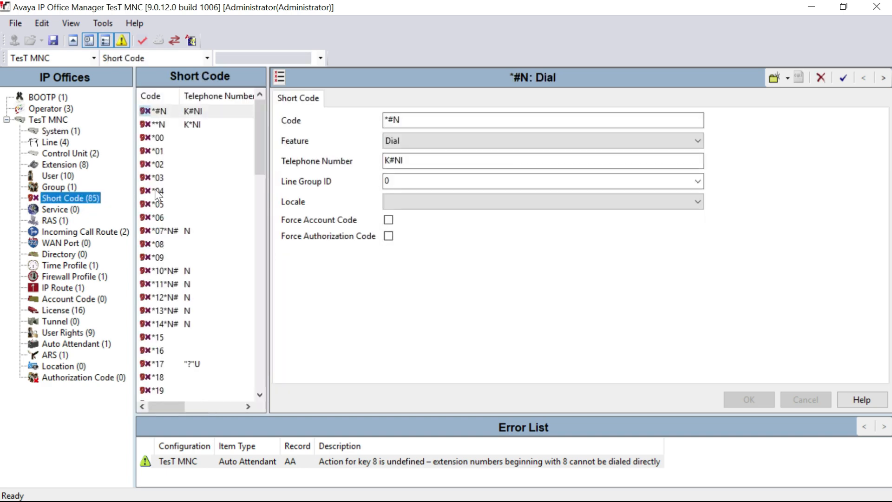
pyautogui.rightClick(160, 191)
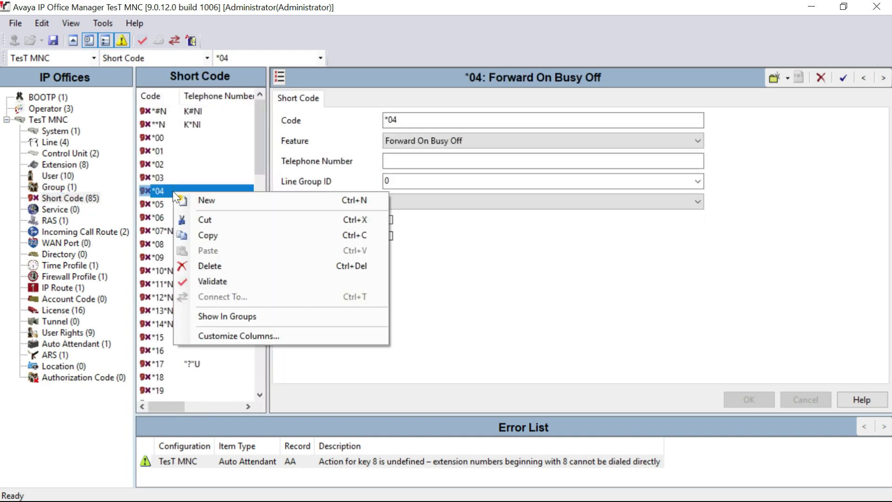
pyautogui.click(206, 200)
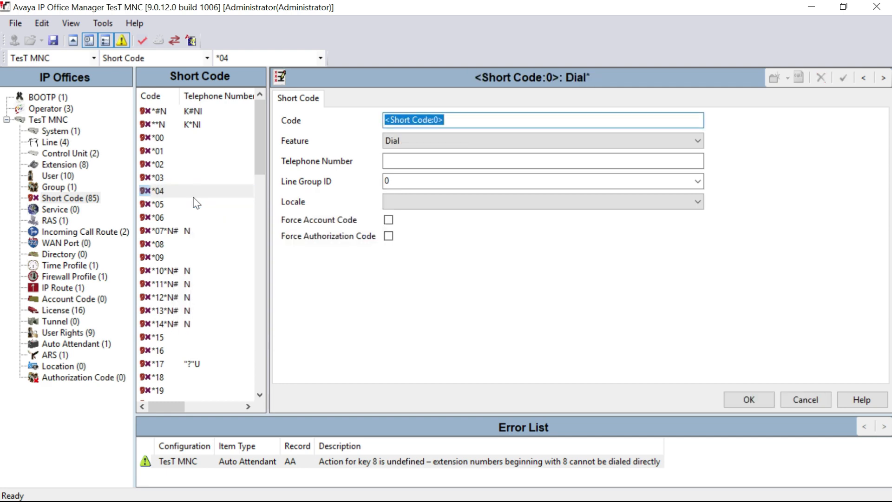
# Fill in code *61N, feature Dial Direct and telephone number N
pyautogui.write('*61N')
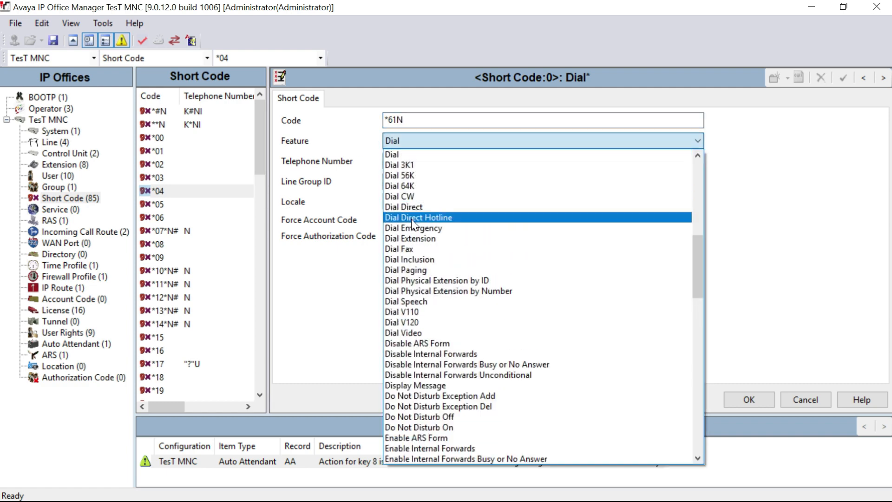
pyautogui.click(404, 206)
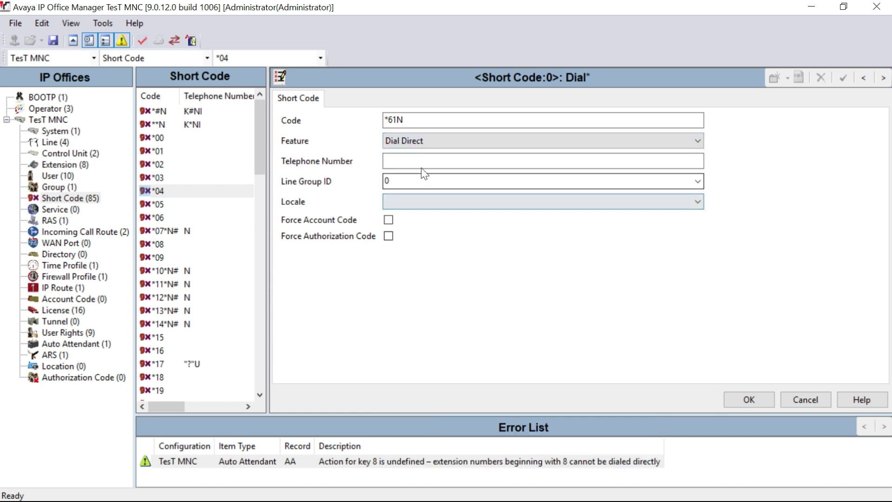
pyautogui.write('N')
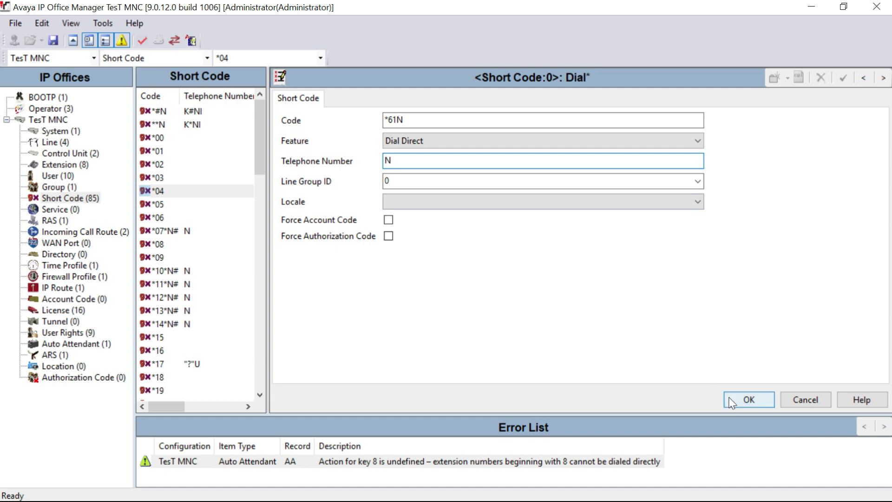
# Confirm the *61N short code and save the configuration to TesT MNC in Merge mode
pyautogui.click(749, 399)
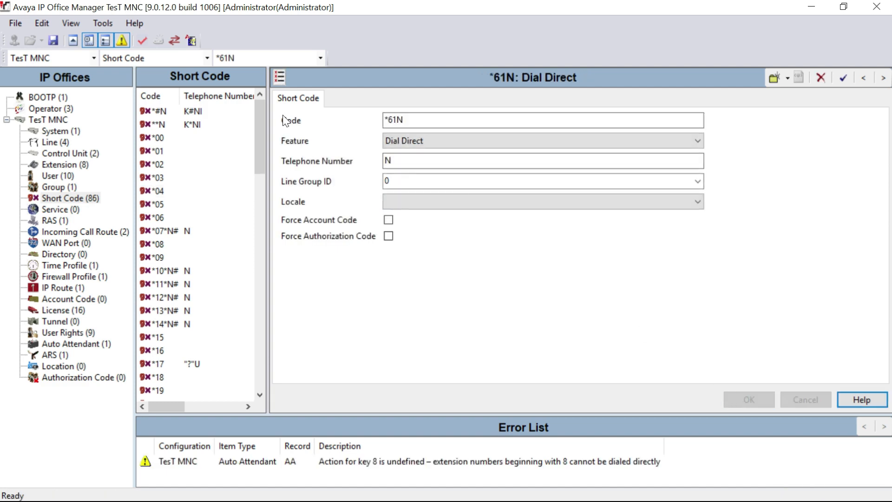
pyautogui.moveTo(53, 40)
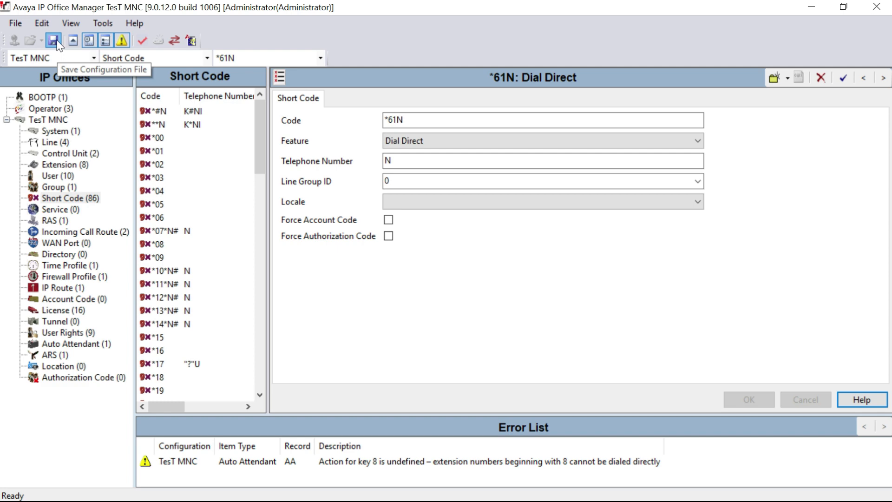
pyautogui.click(55, 40)
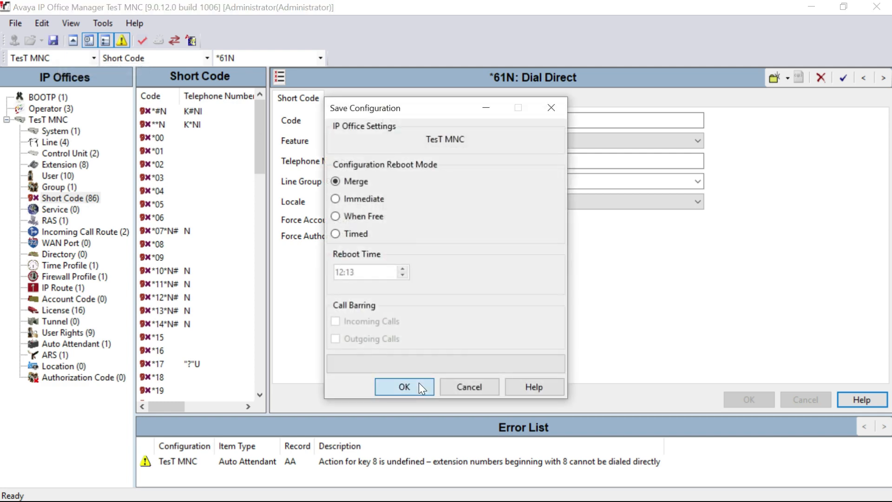
pyautogui.click(404, 387)
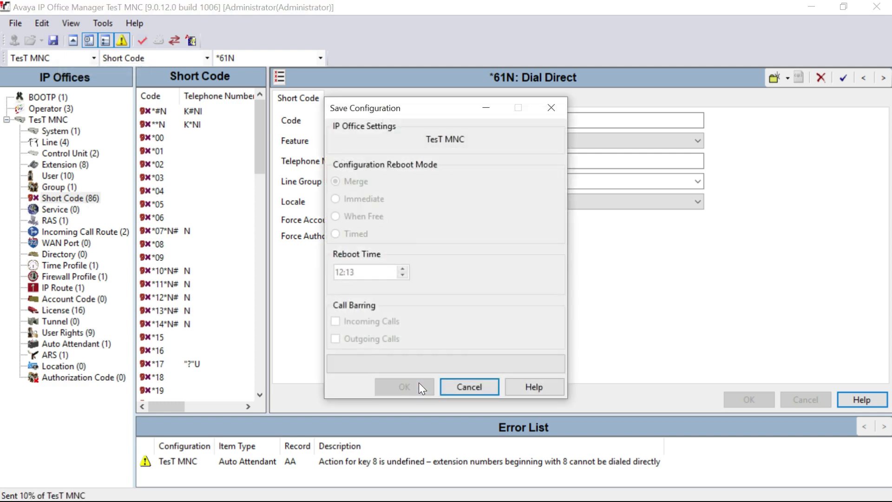
pyautogui.click(404, 387)
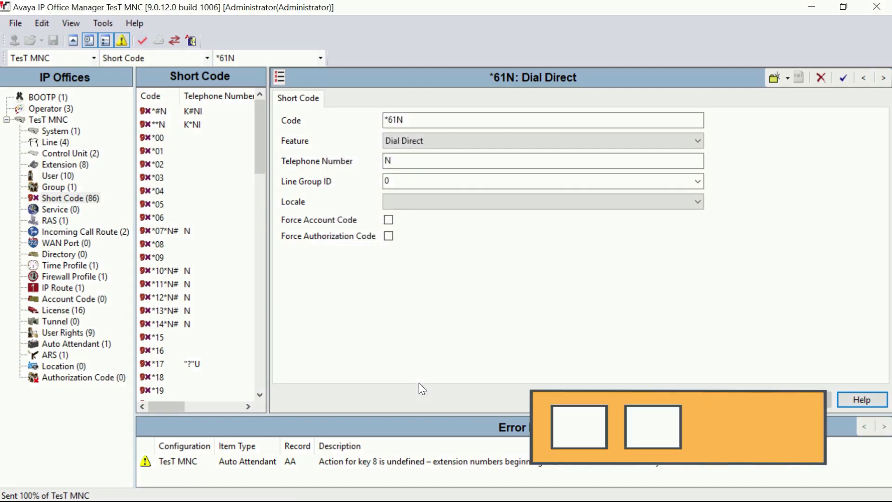